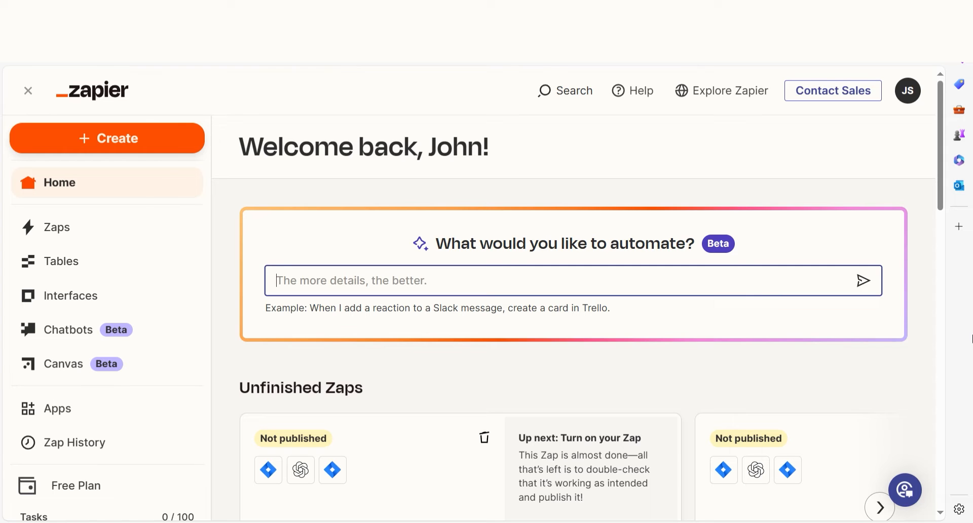
Enter 'google forms to outlook' as the automation prompt to get a suggested zap.
type("google forms to outlook")
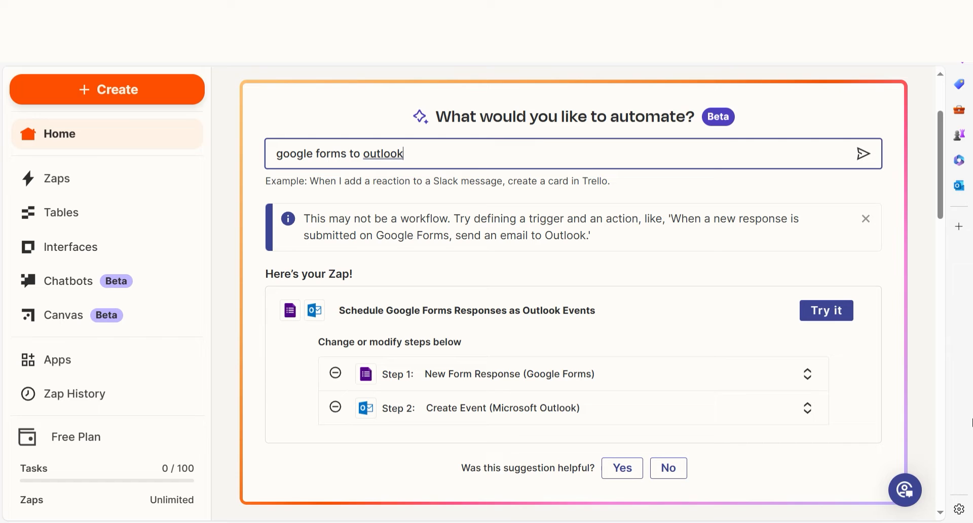
Open the suggested zap as a draft and start connecting a Google Forms account.
left_click(826, 310)
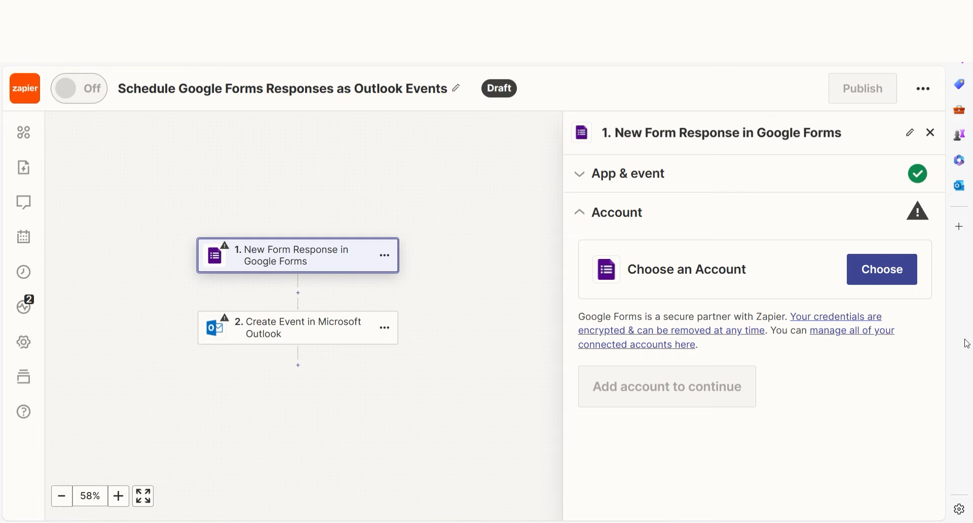
left_click(881, 269)
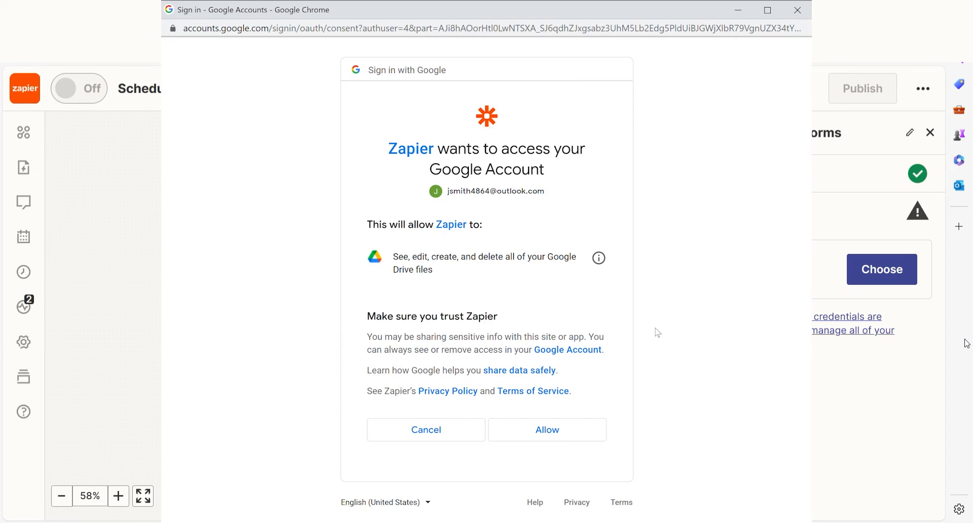
mouse_move(766, 329)
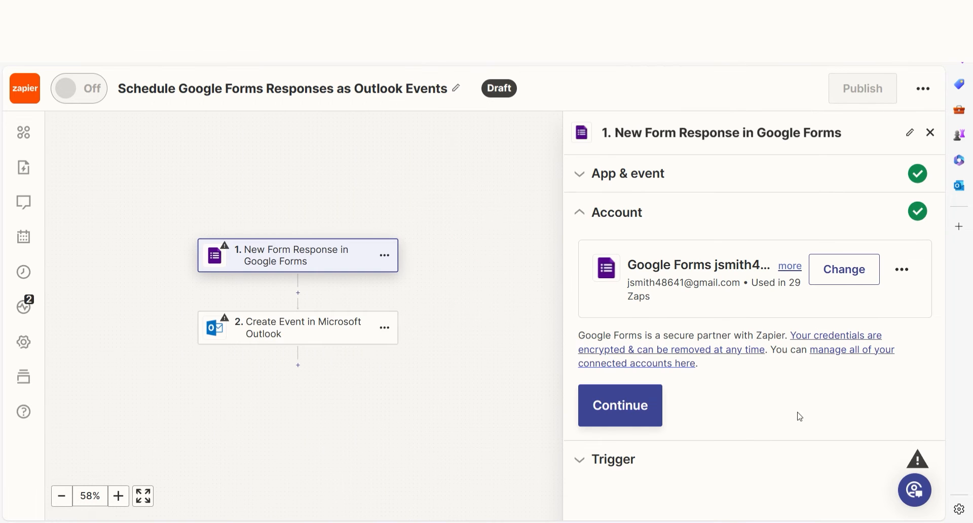
Point the trigger at the 'Zapier Overview Survey' form and test it for a sample response.
left_click(619, 405)
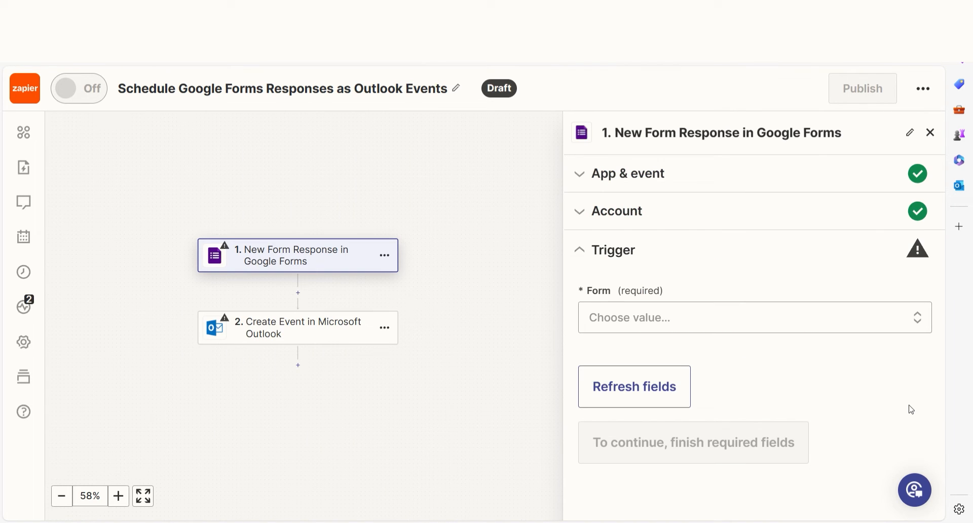
left_click(751, 318)
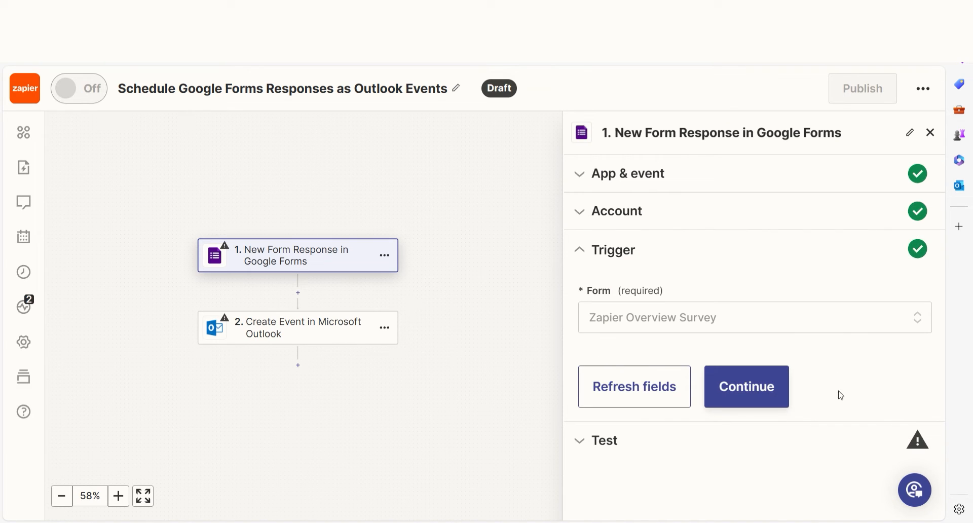
left_click(746, 387)
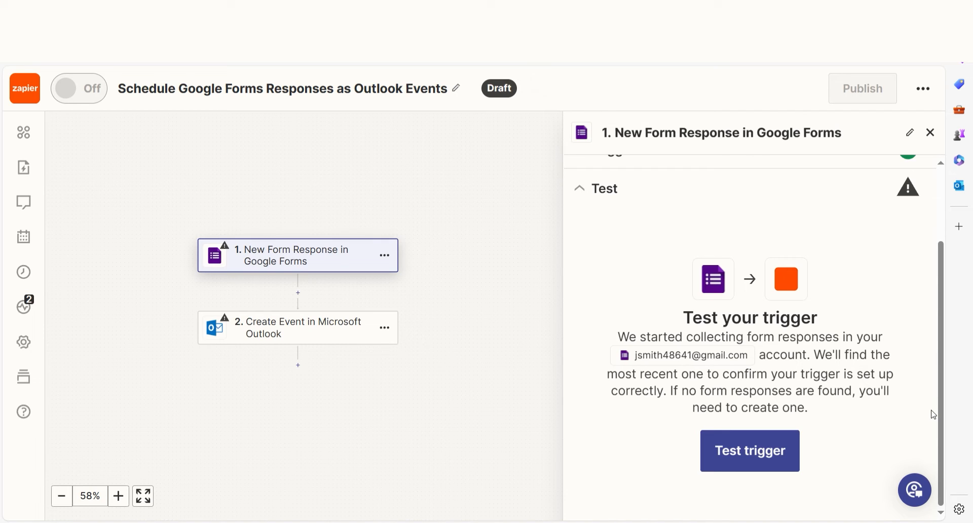
mouse_move(829, 453)
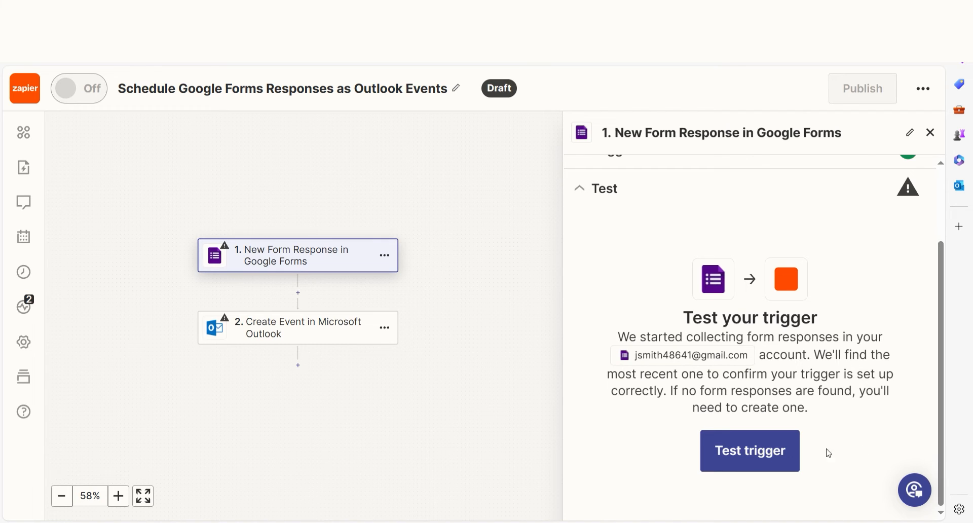
left_click(750, 451)
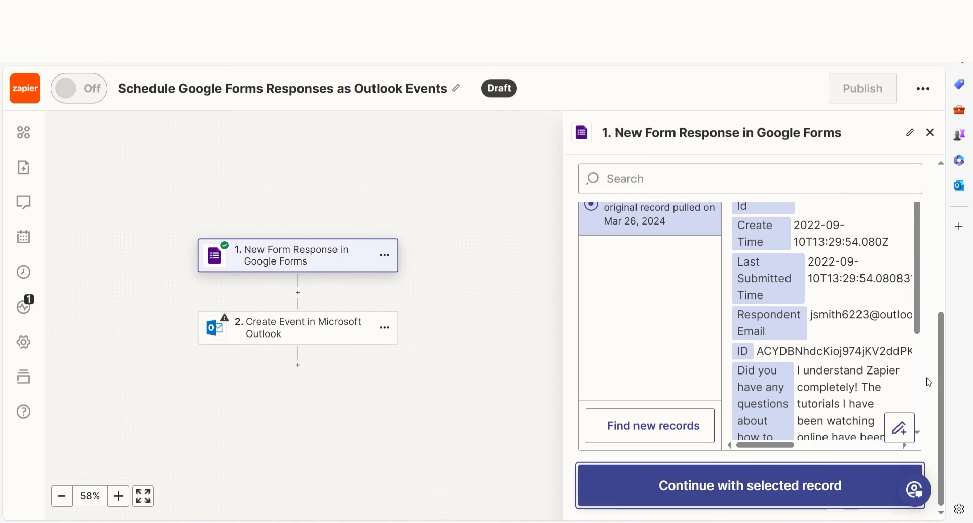
left_click(297, 327)
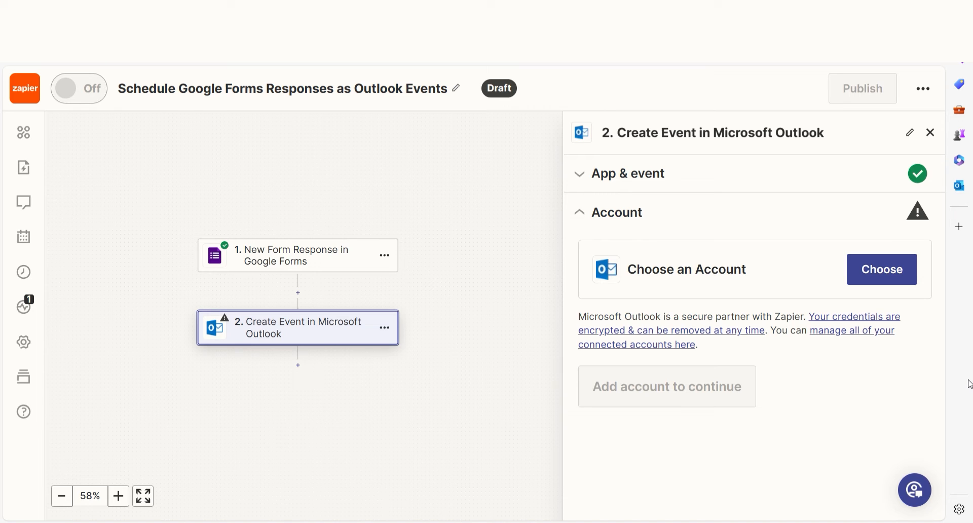
left_click(881, 269)
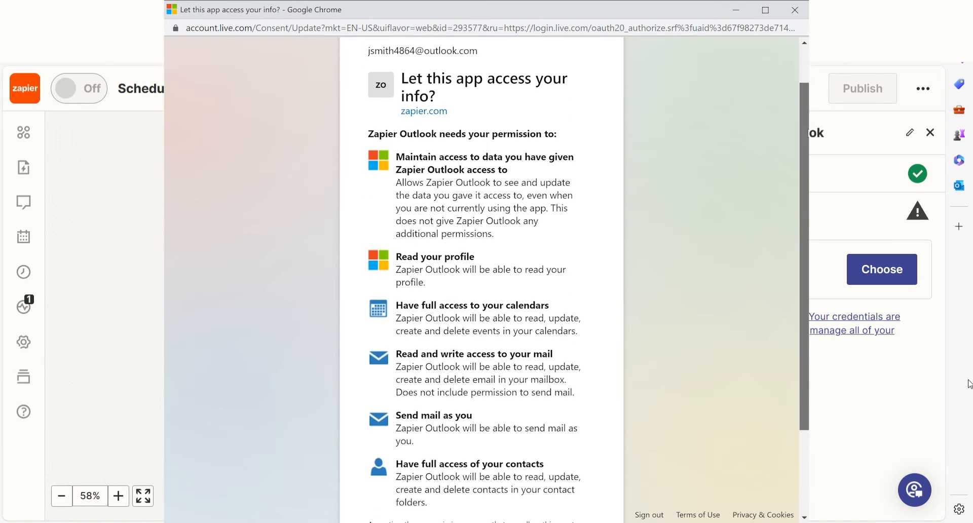
scroll("down", 3)
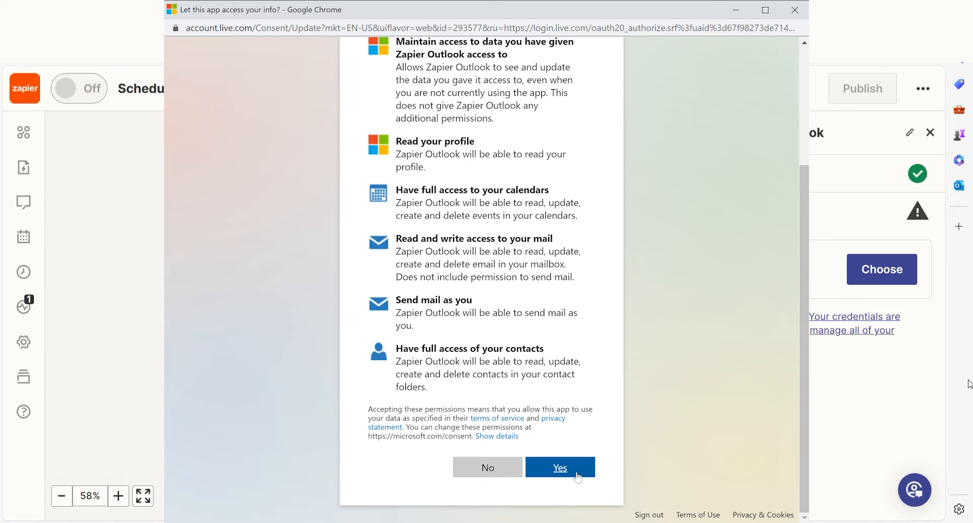
Approve Outlook access, review the mapped event fields, and send a test event.
left_click(559, 467)
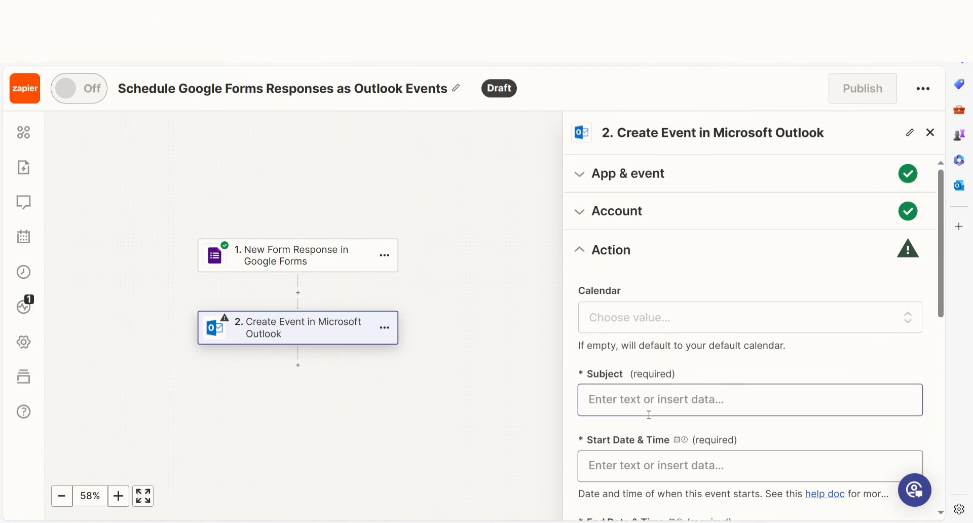
scroll("down", 3)
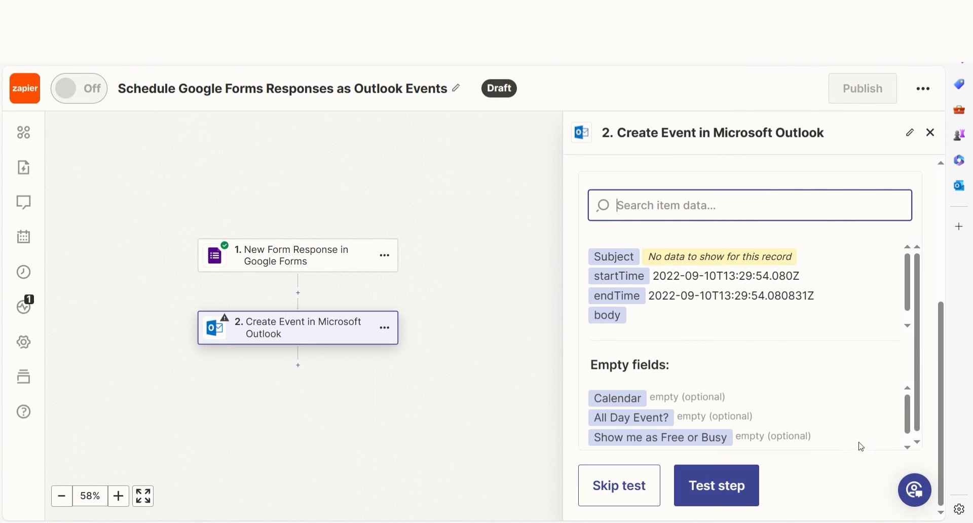
mouse_move(829, 465)
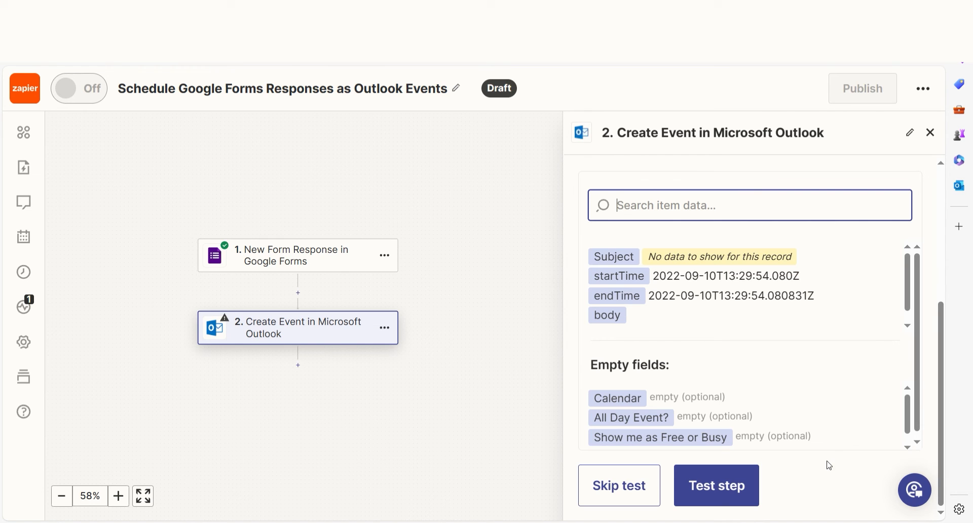
left_click(716, 485)
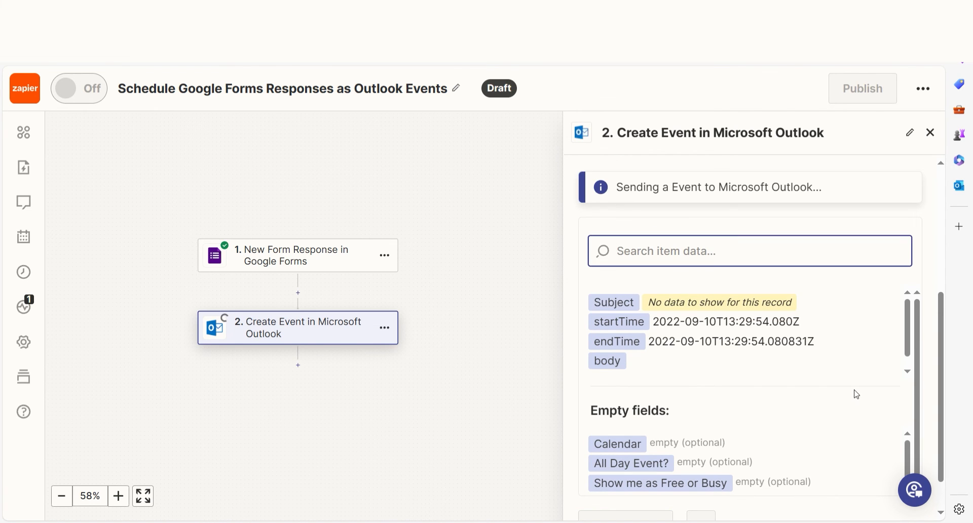